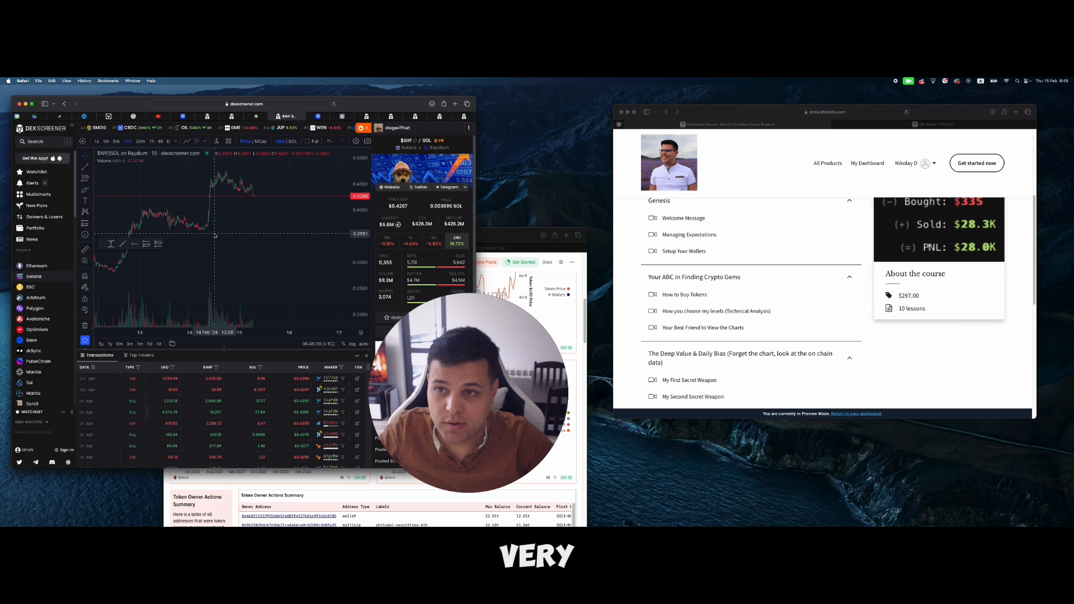
{"action": "mouse_move", "coordinate": [292, 206]}
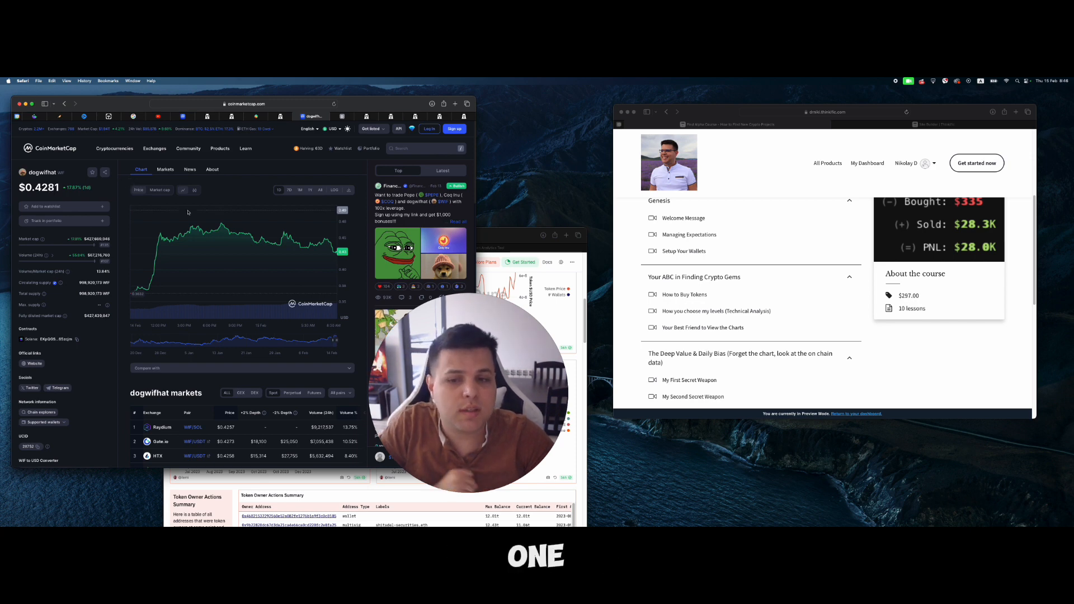
- Scroll the dogwifhat page down to the markets table of exchanges and trading pairs
{"action": "scroll", "scroll_direction": "down", "scroll_amount": 3}
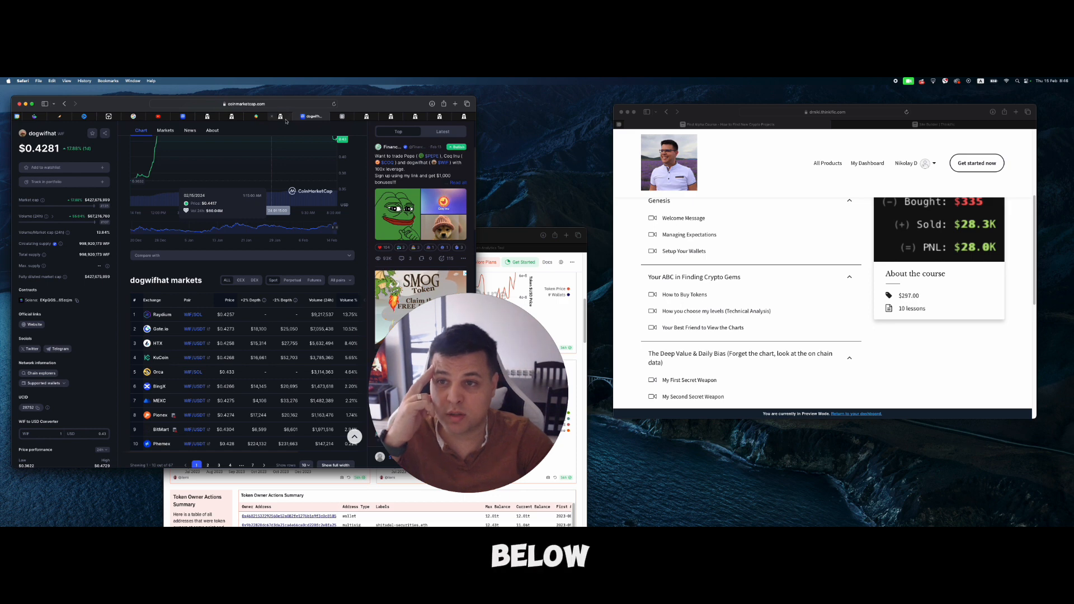
{"action": "left_click", "coordinate": [287, 116]}
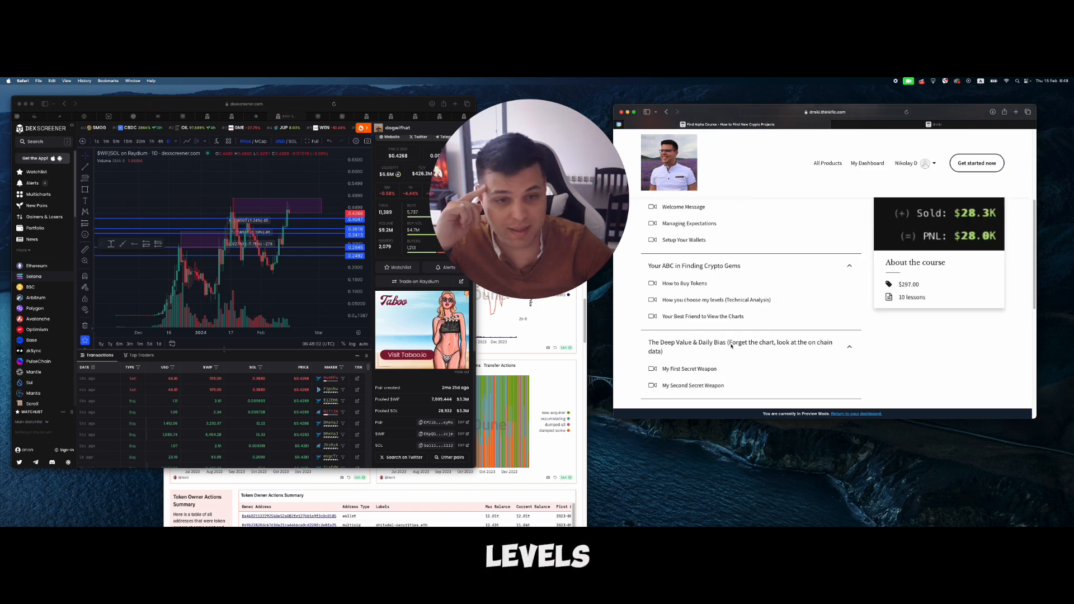
- Scroll down the course landing page curriculum and back up to the top
{"action": "scroll", "scroll_direction": "down", "scroll_amount": 3}
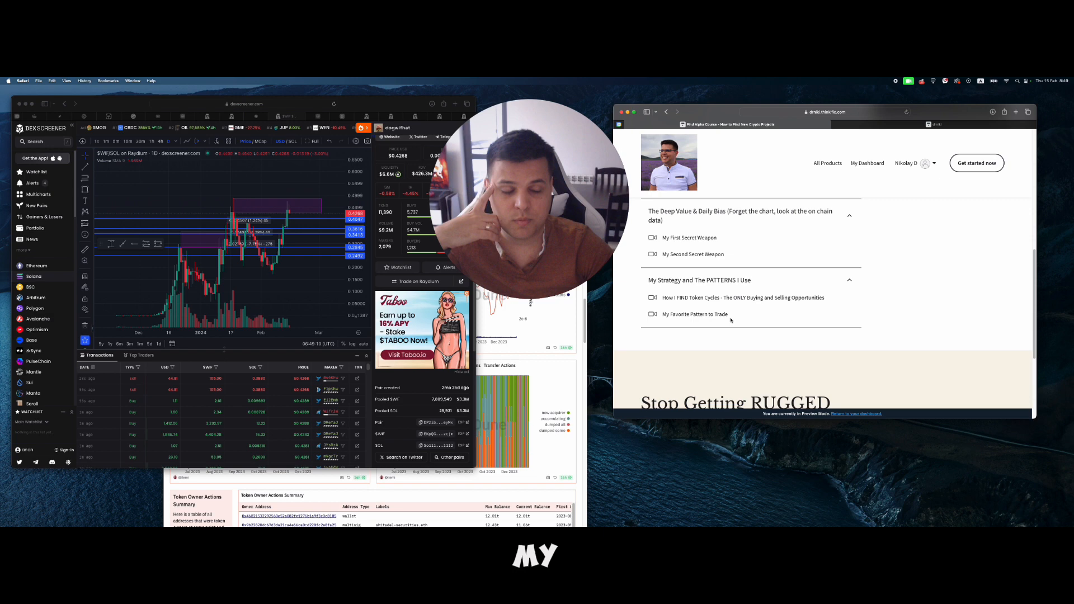
{"action": "scroll", "scroll_direction": "up", "scroll_amount": 3}
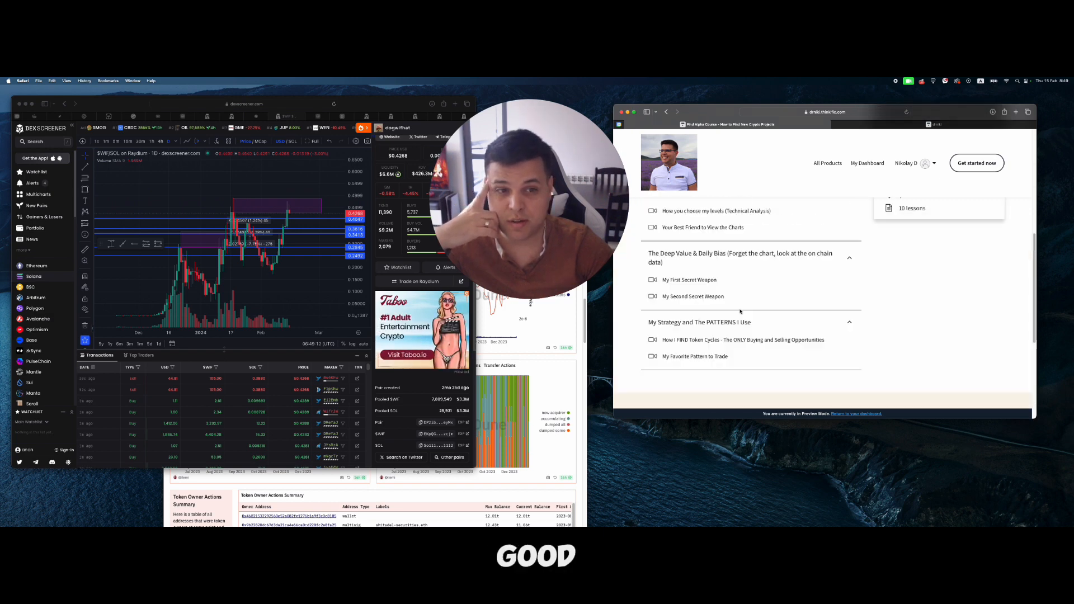
{"action": "scroll", "scroll_direction": "up", "scroll_amount": 3}
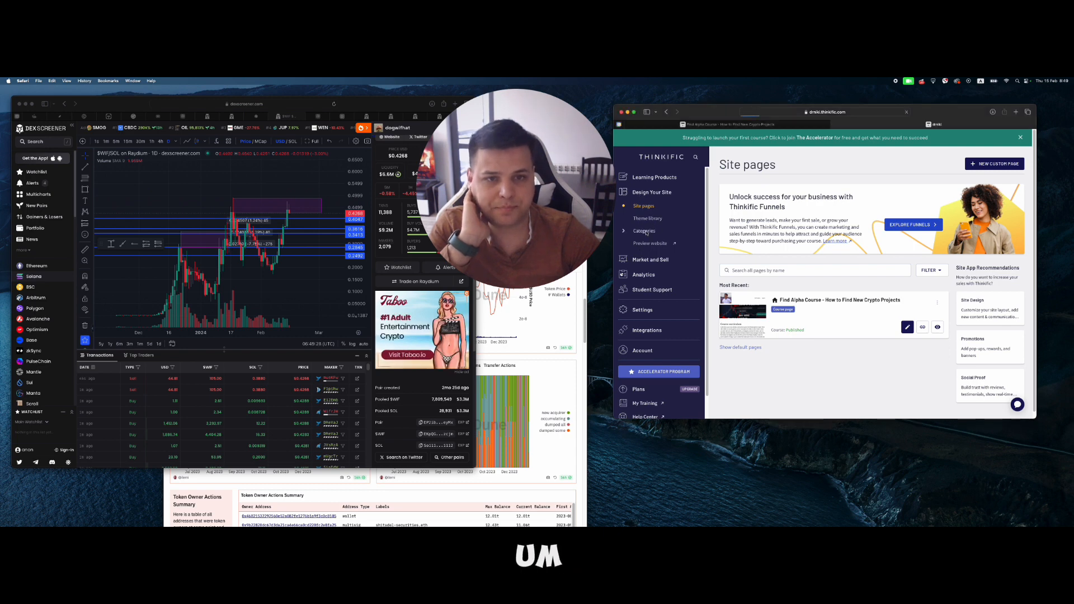
- Move through the admin's course categories, site pages list and site settings
{"action": "left_click", "coordinate": [643, 232]}
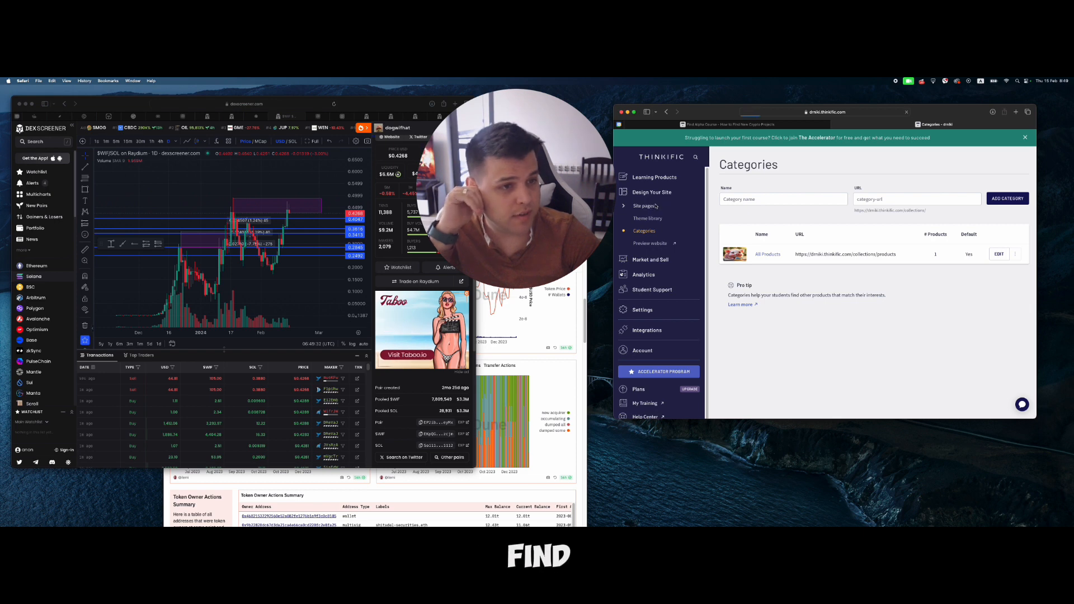
{"action": "left_click", "coordinate": [643, 205]}
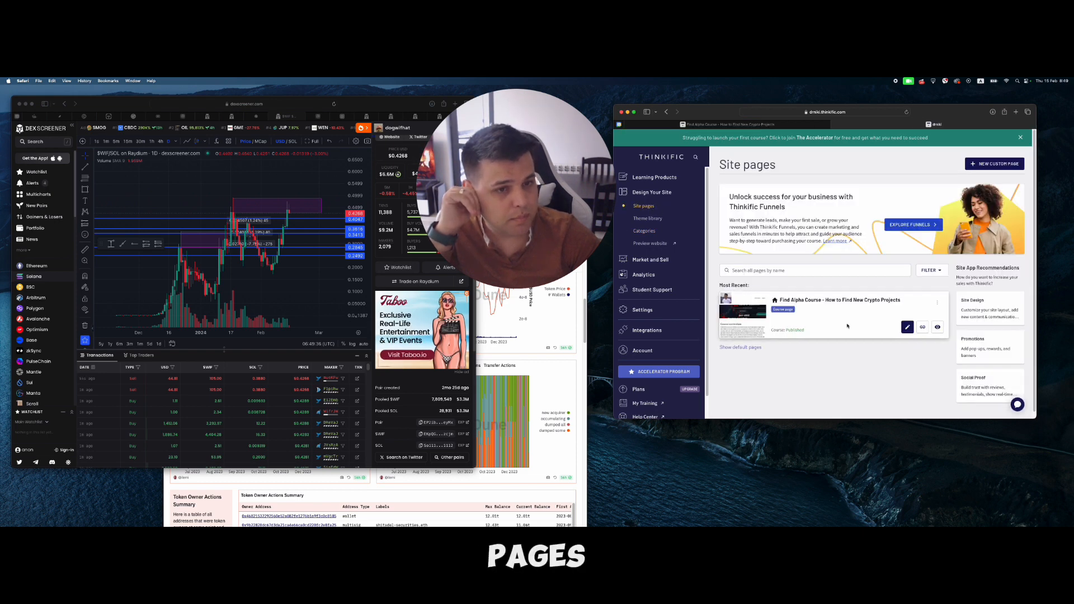
{"action": "left_click", "coordinate": [907, 326]}
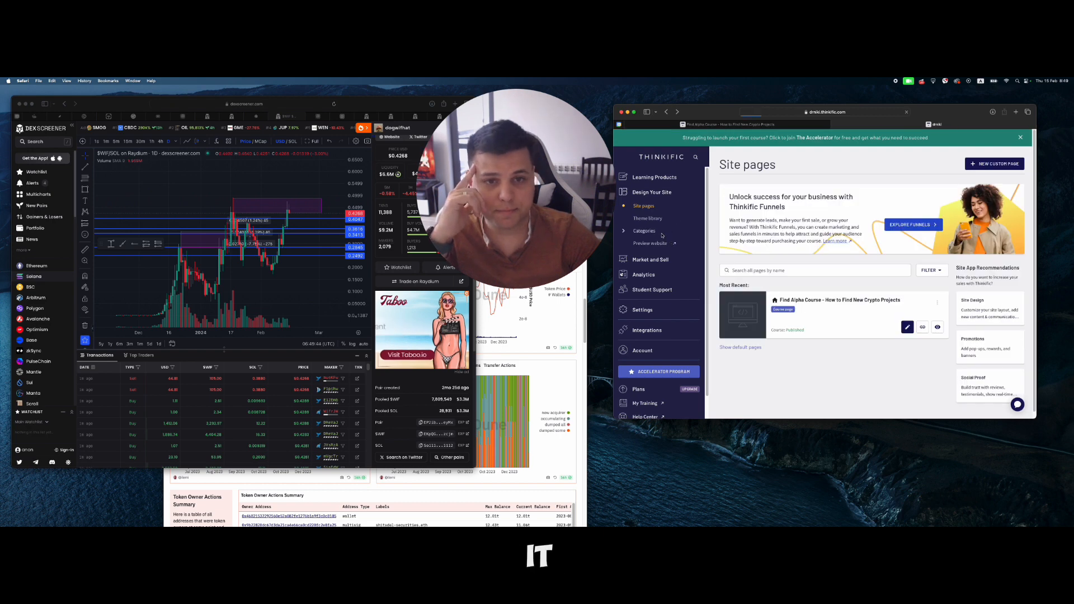
{"action": "left_click", "coordinate": [644, 230]}
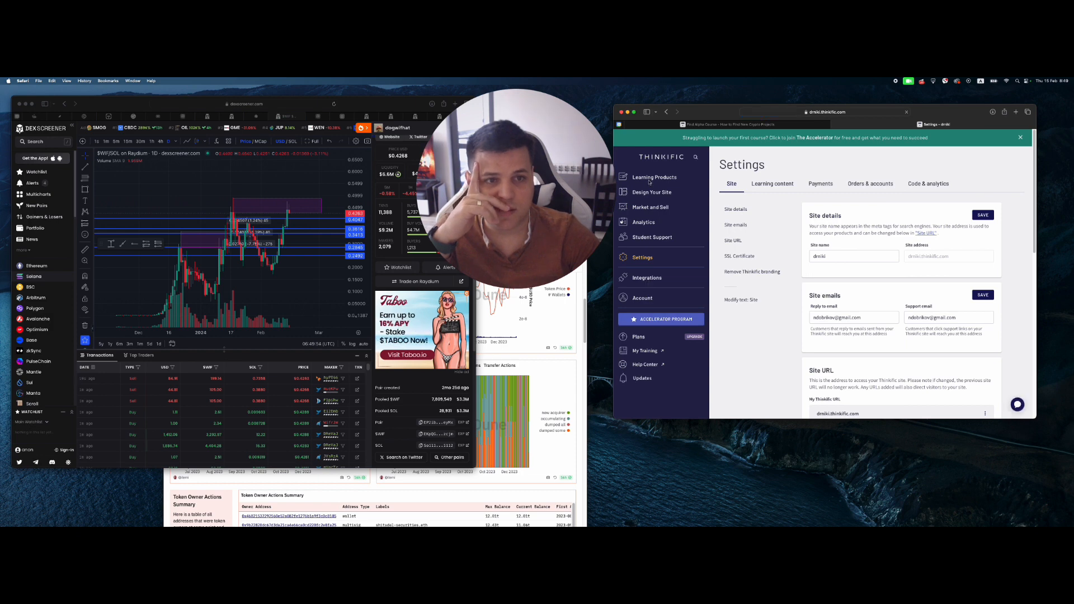
- Open the Find Alpha Course from the Learning Products > Courses list
{"action": "left_click", "coordinate": [652, 177]}
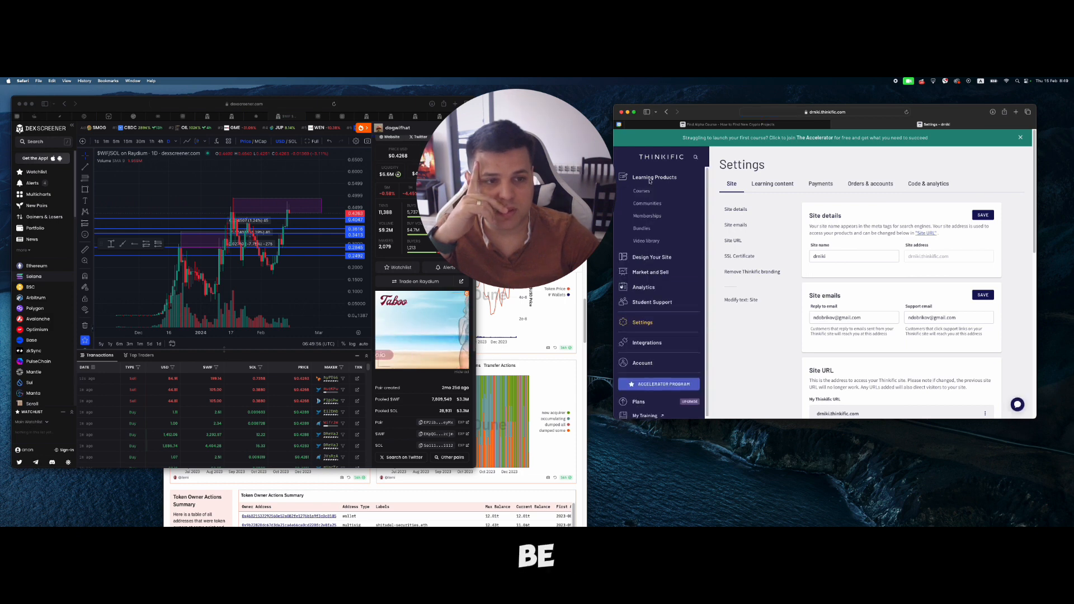
{"action": "left_click", "coordinate": [654, 177]}
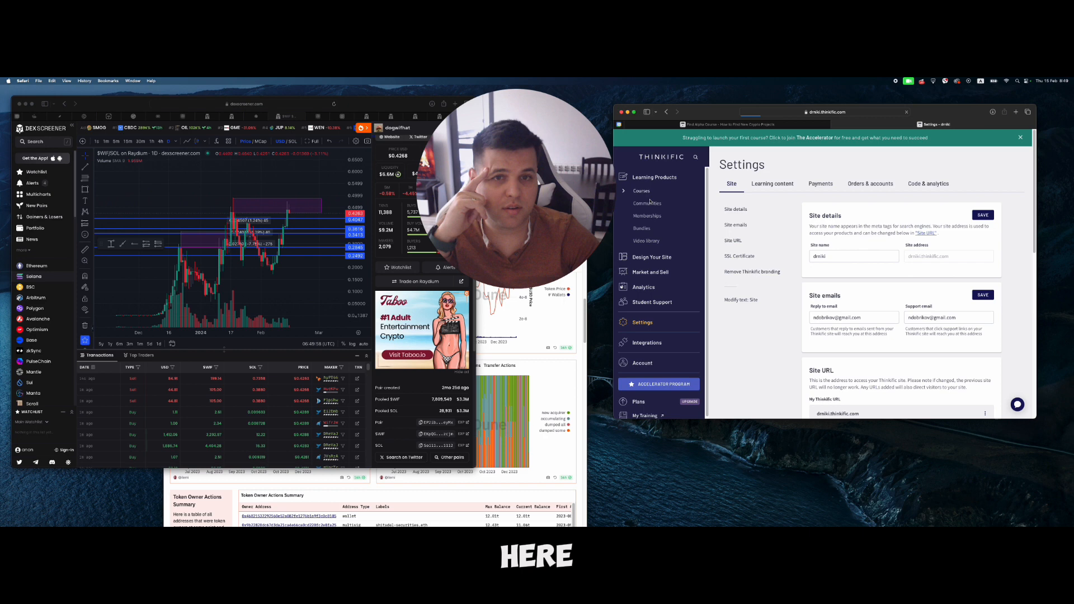
{"action": "left_click", "coordinate": [641, 190]}
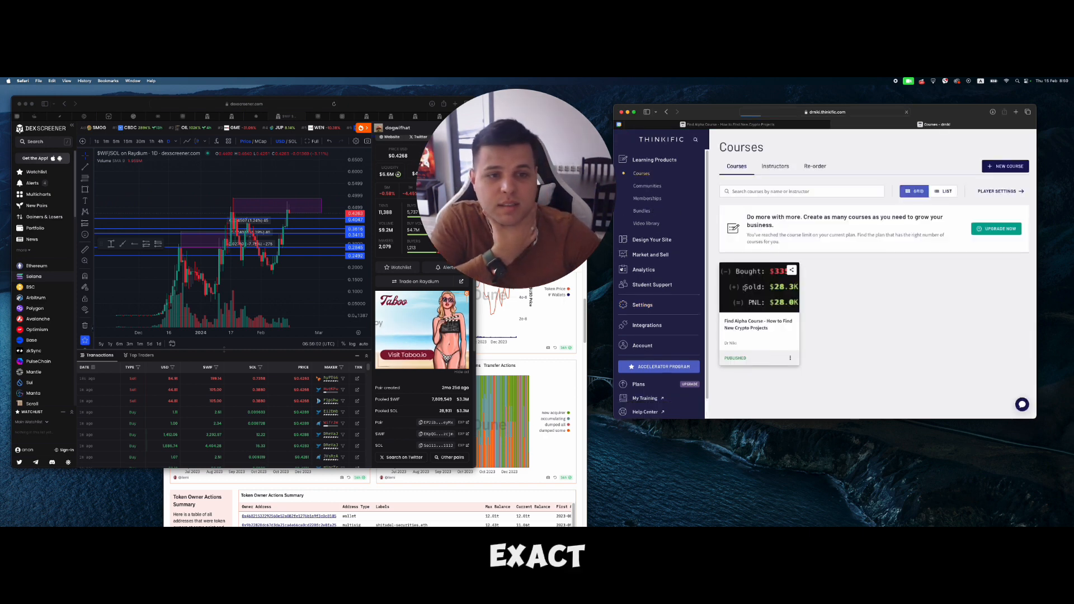
{"action": "left_click", "coordinate": [758, 324]}
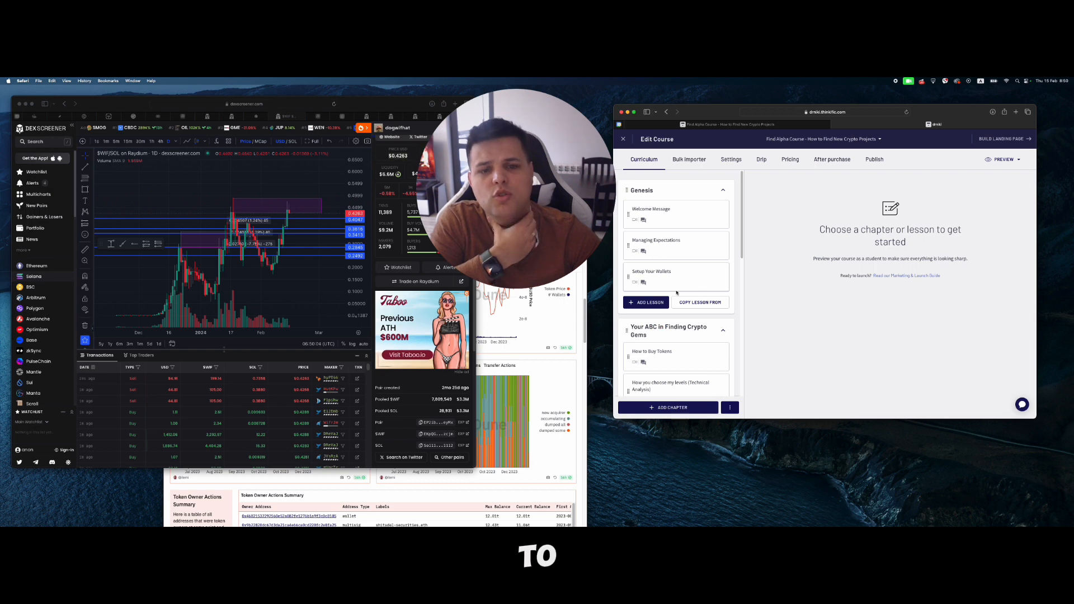
- Open the My Second Secret Weapon lesson from the Curriculum sidebar
{"action": "scroll", "scroll_direction": "down", "scroll_amount": 3}
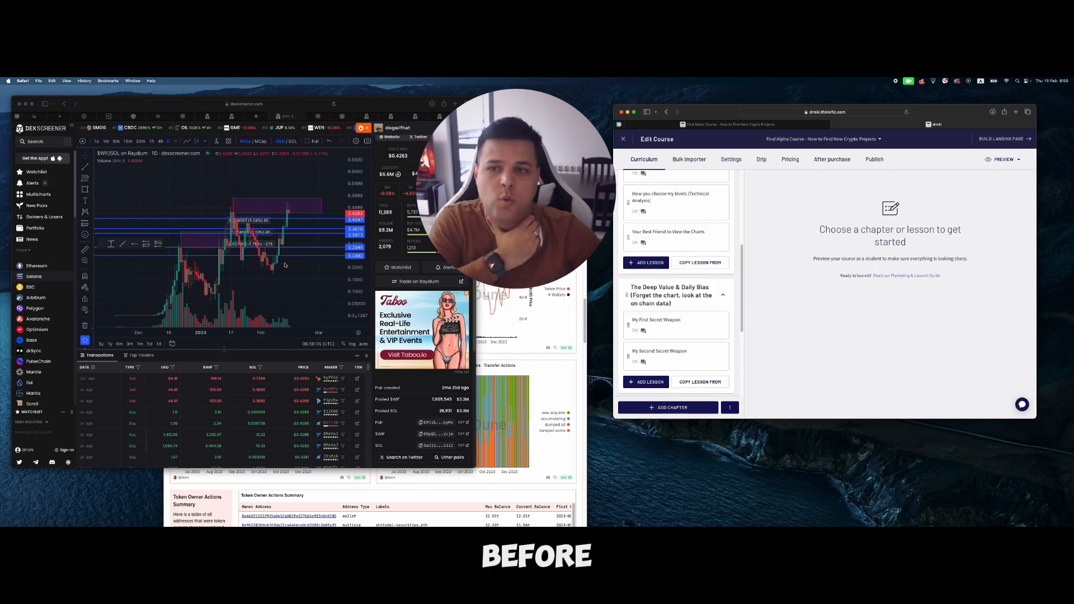
{"action": "scroll", "scroll_direction": "up", "scroll_amount": 3}
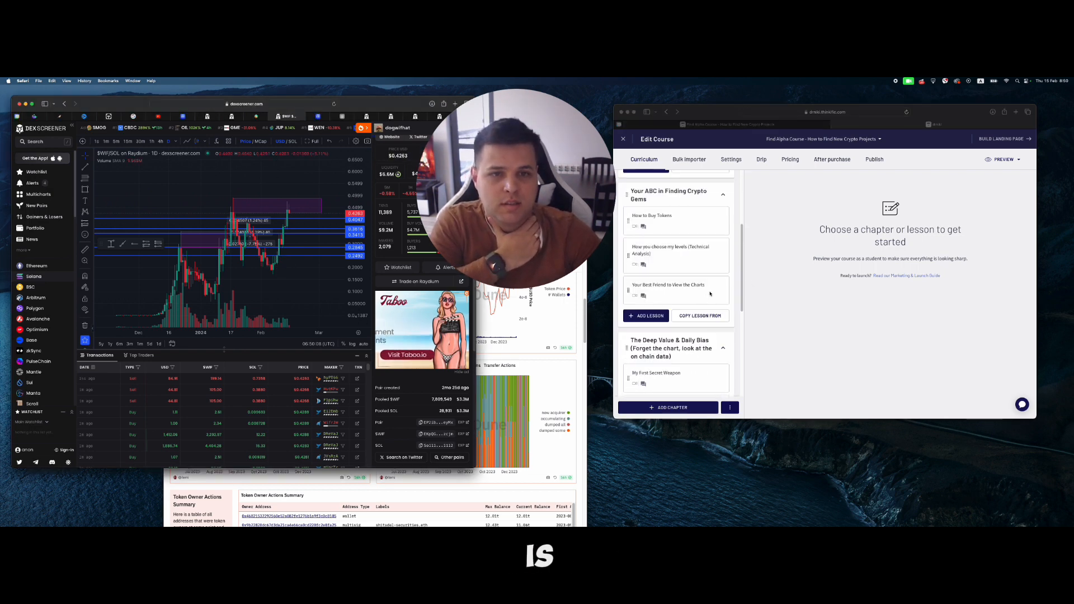
{"action": "scroll", "scroll_direction": "down", "scroll_amount": 3}
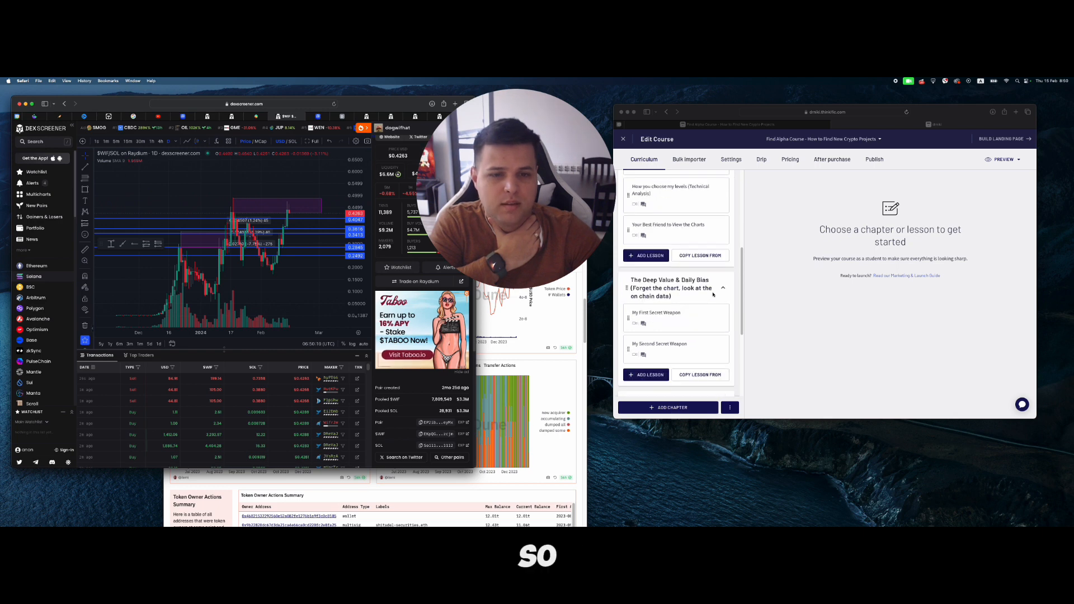
{"action": "left_click", "coordinate": [659, 346]}
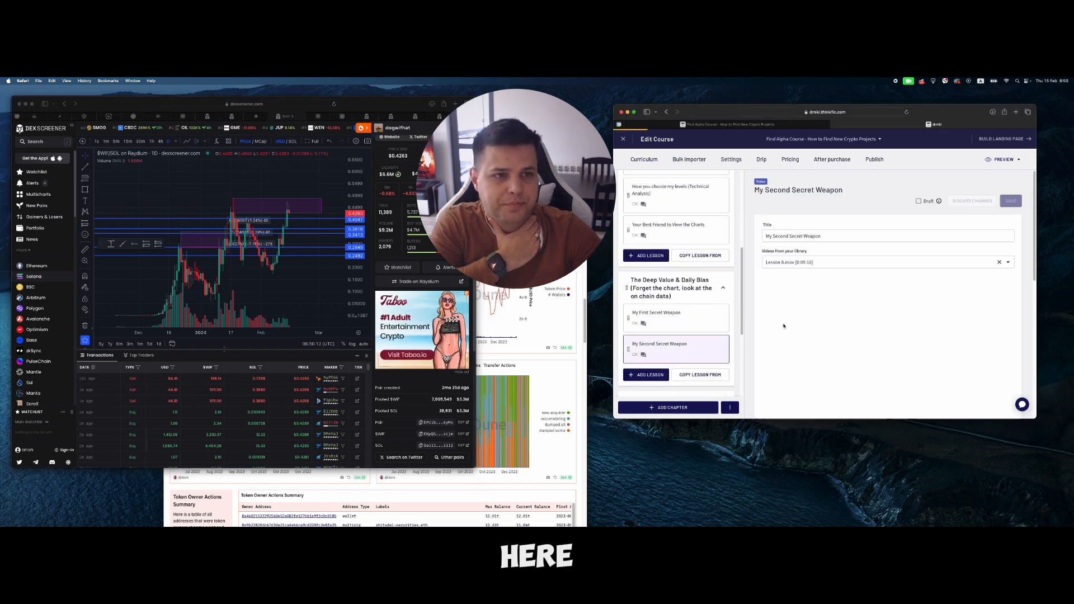